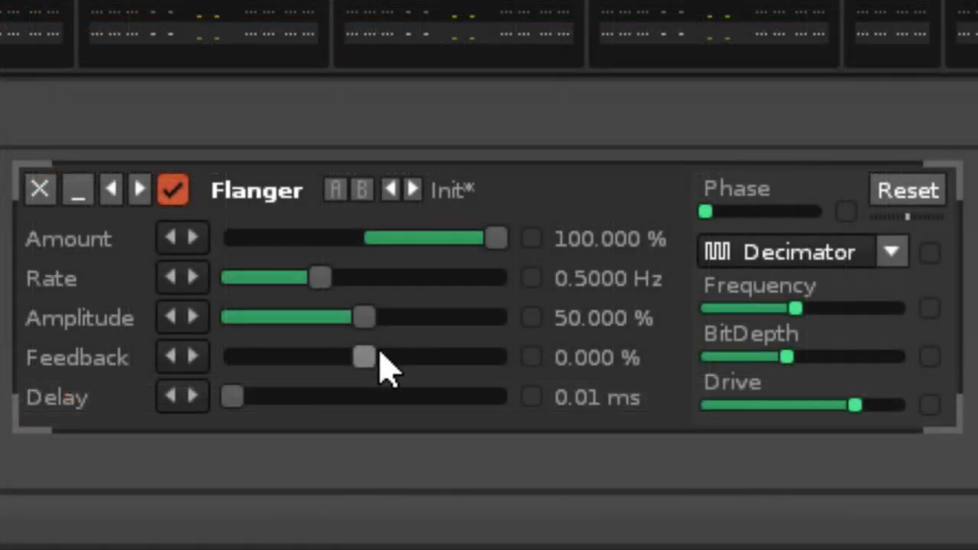
Sweep the Flanger feedback up to 100%, then bring it back down to about 46%
left_click_drag(363, 357, 496, 357)
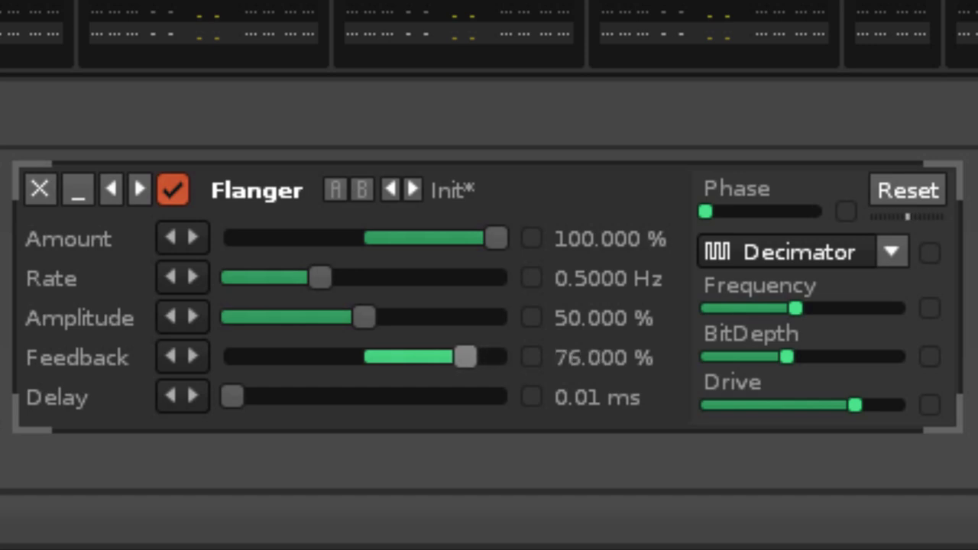
left_click_drag(466, 357, 497, 357)
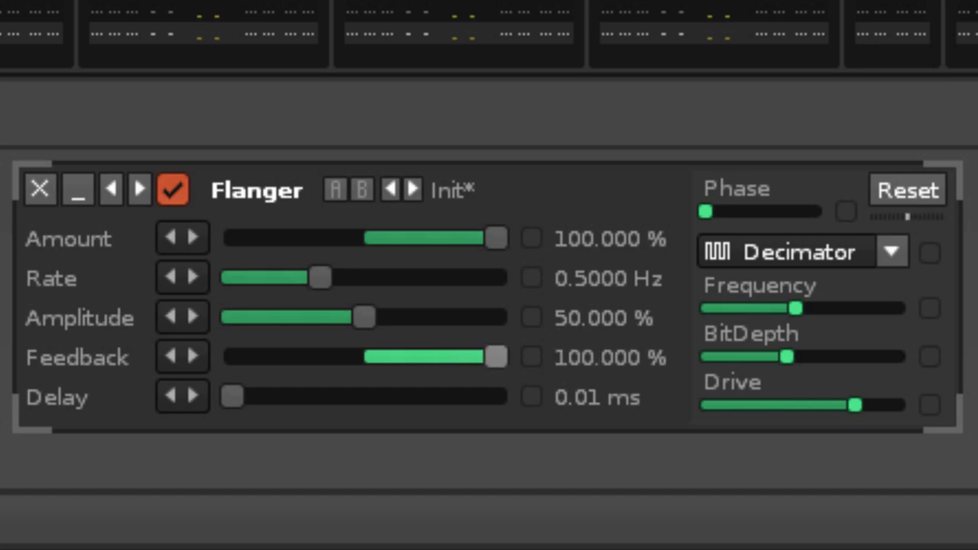
left_click_drag(497, 357, 463, 356)
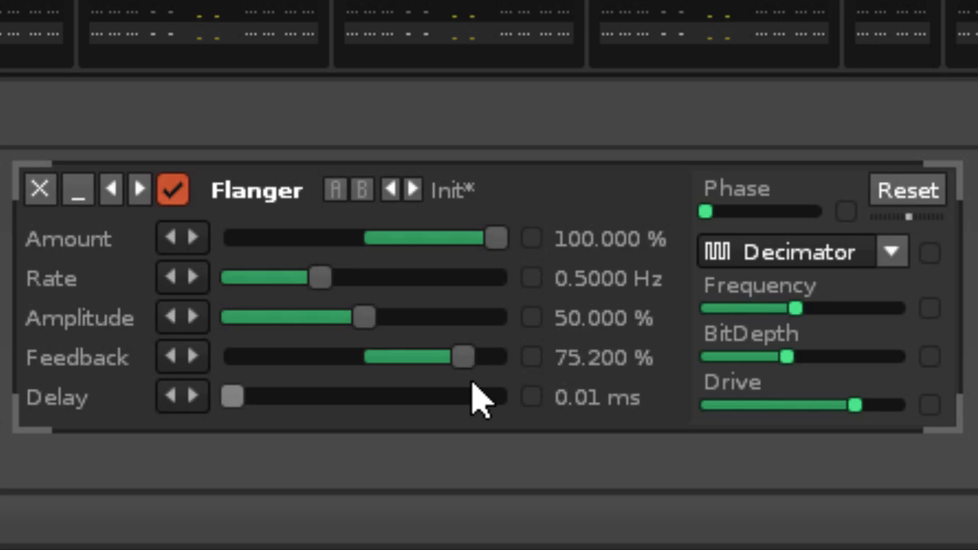
left_click_drag(463, 357, 424, 357)
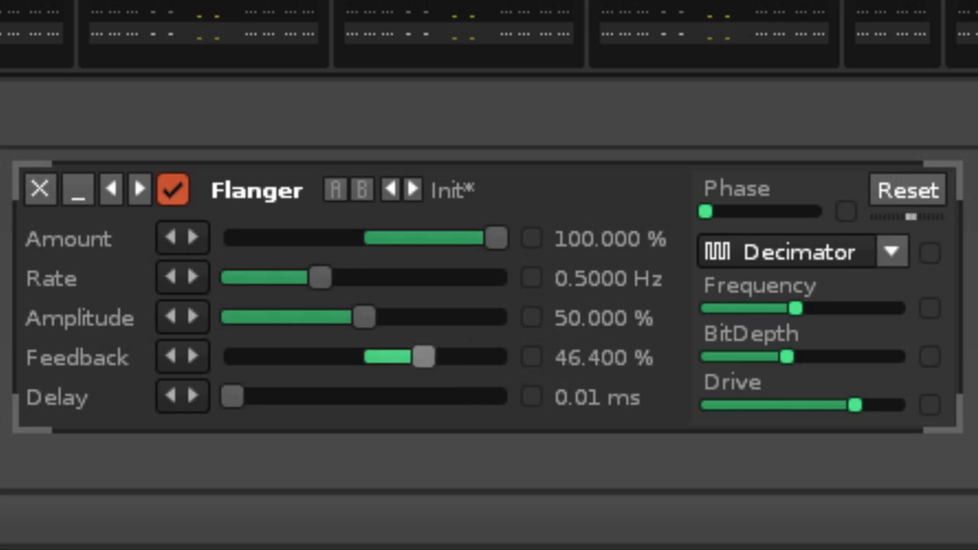
left_click_drag(424, 357, 244, 356)
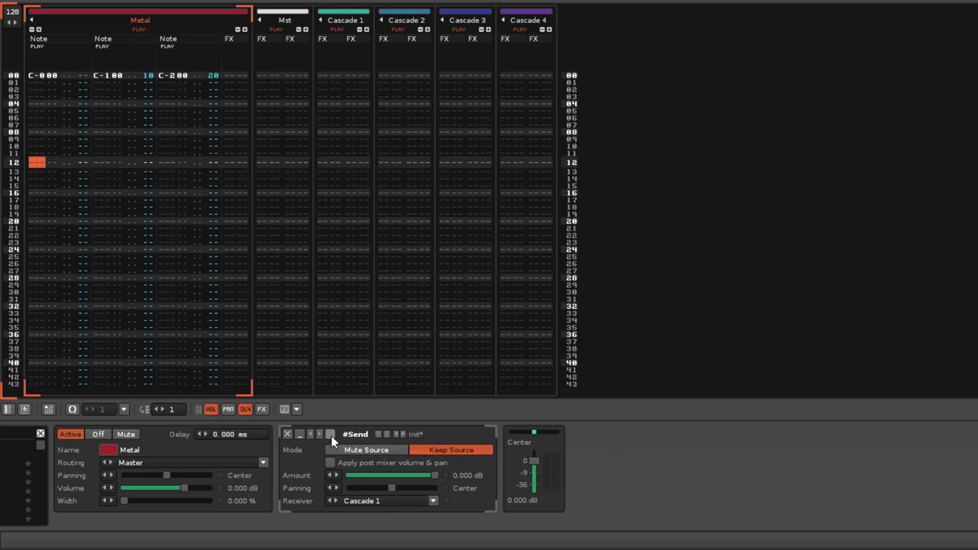
Switch to the At Least There Were Weapons song with the Recycle & Repeat track shown
left_click(330, 434)
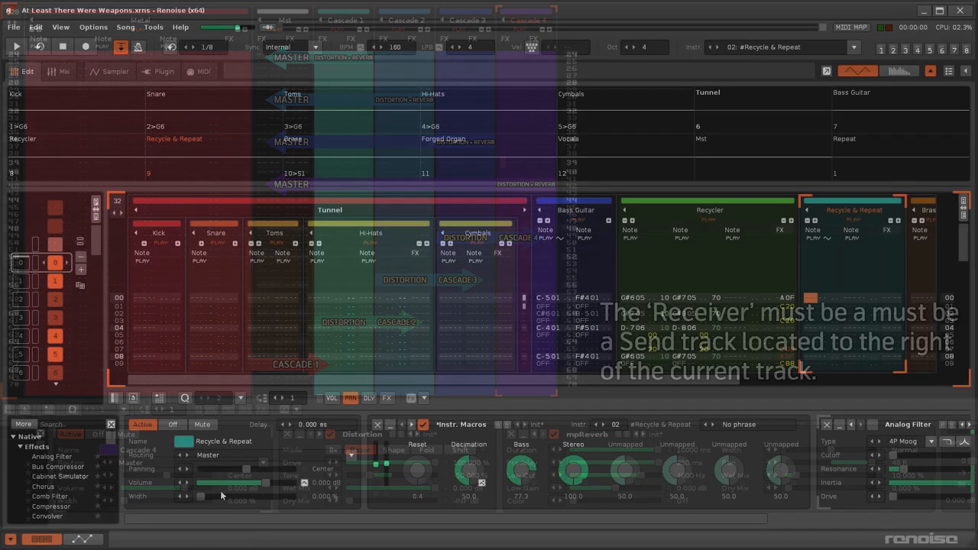
Check the 48000 Hz sample rate on the Preferences Audio page, then close Preferences
left_click(35, 26)
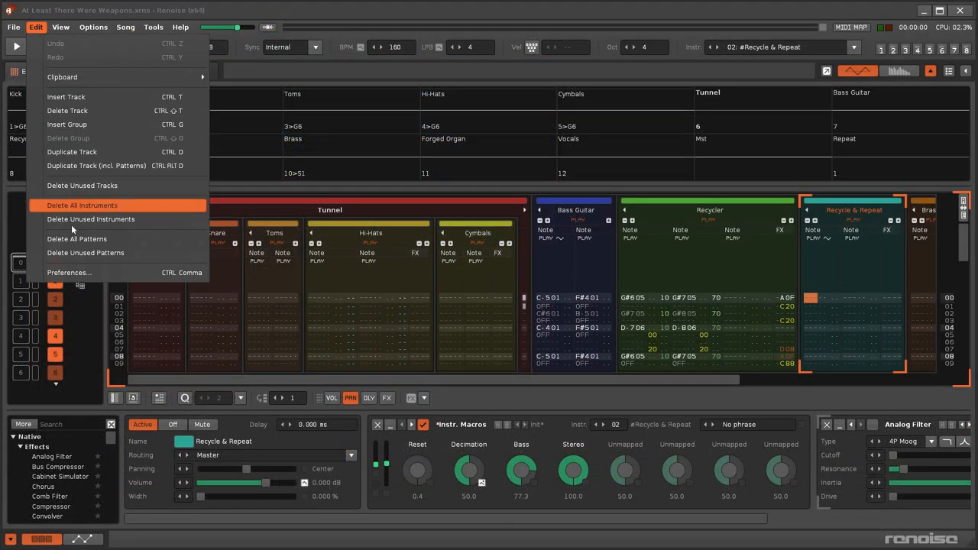
left_click(69, 272)
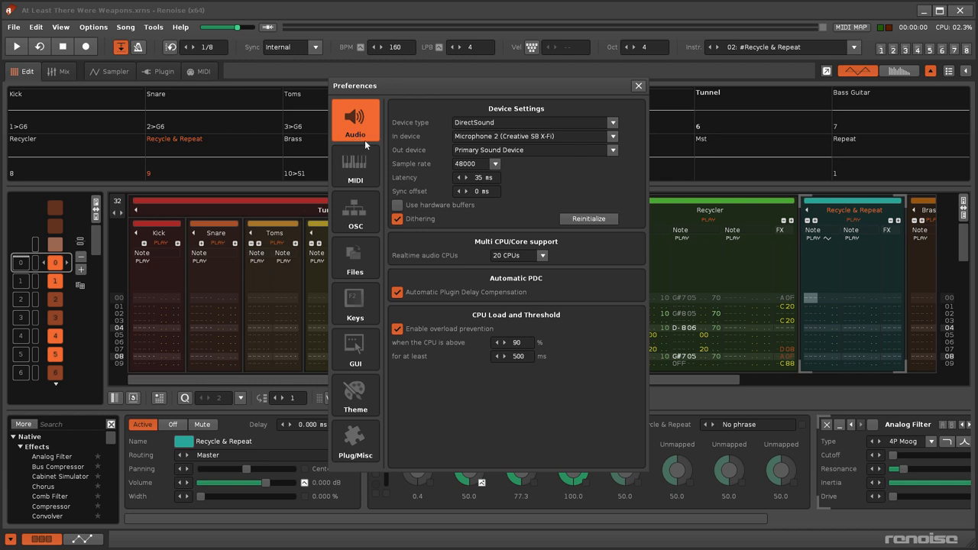
left_click(496, 163)
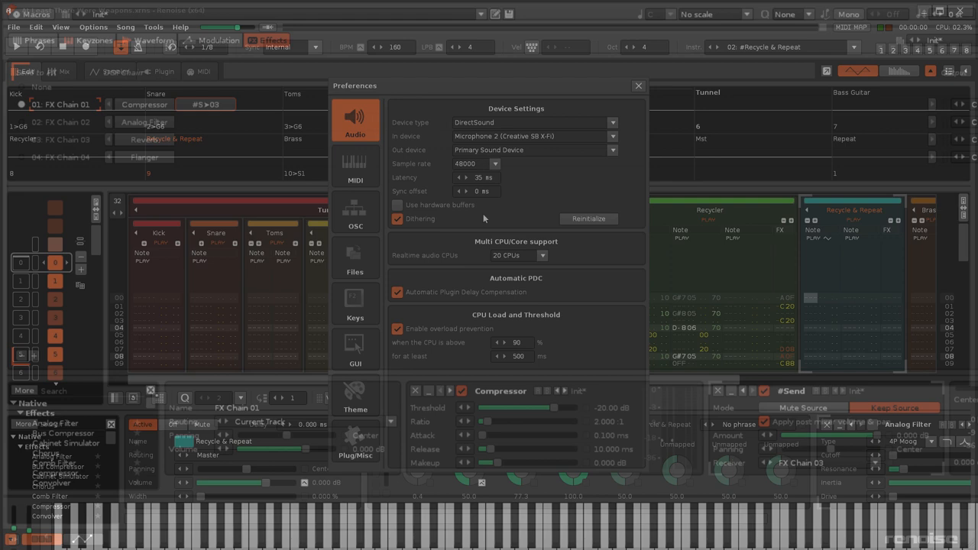
left_click(638, 85)
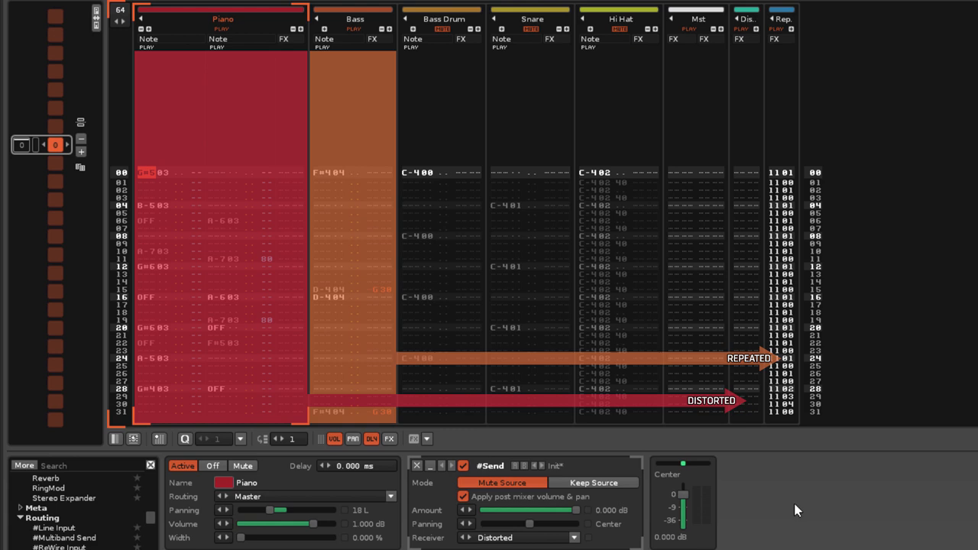
Select the Bass track to show its Send device routing to Distorted
left_click(22, 145)
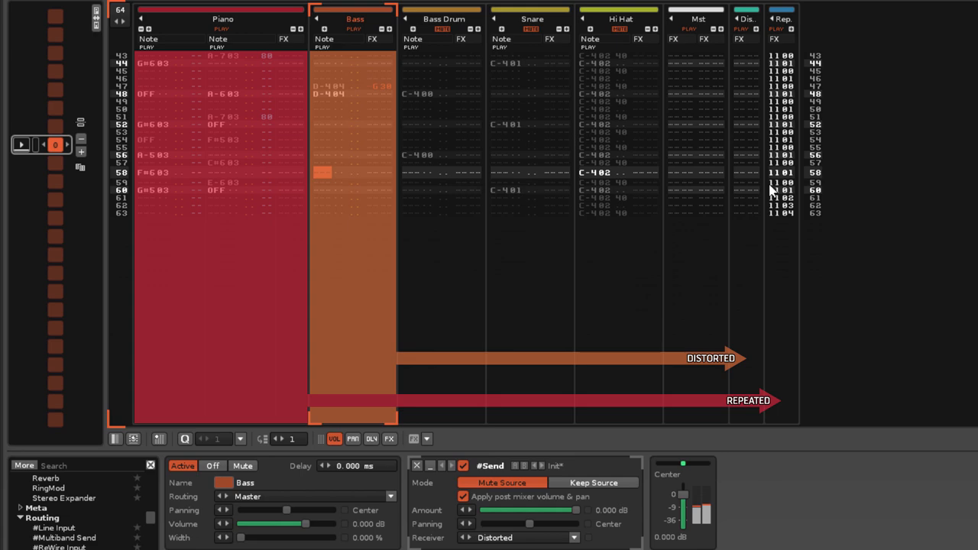
right_click(772, 191)
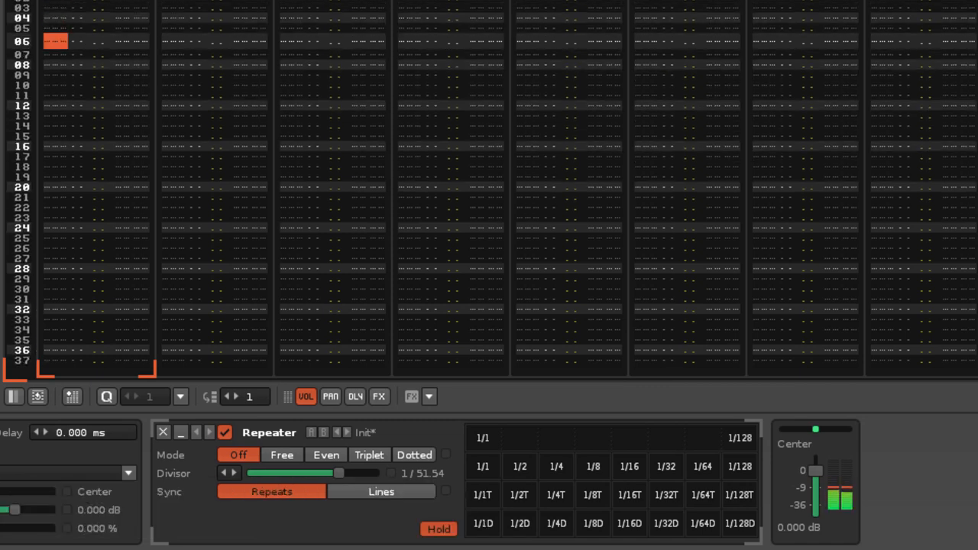
Scroll down to view the Repeater device in Off mode, divisor about 1/51.54
scroll("down", 3)
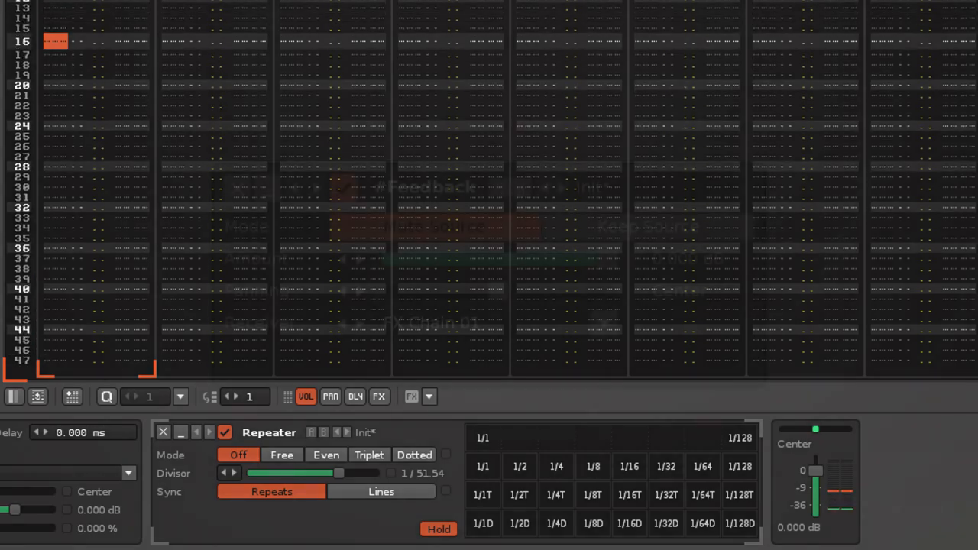